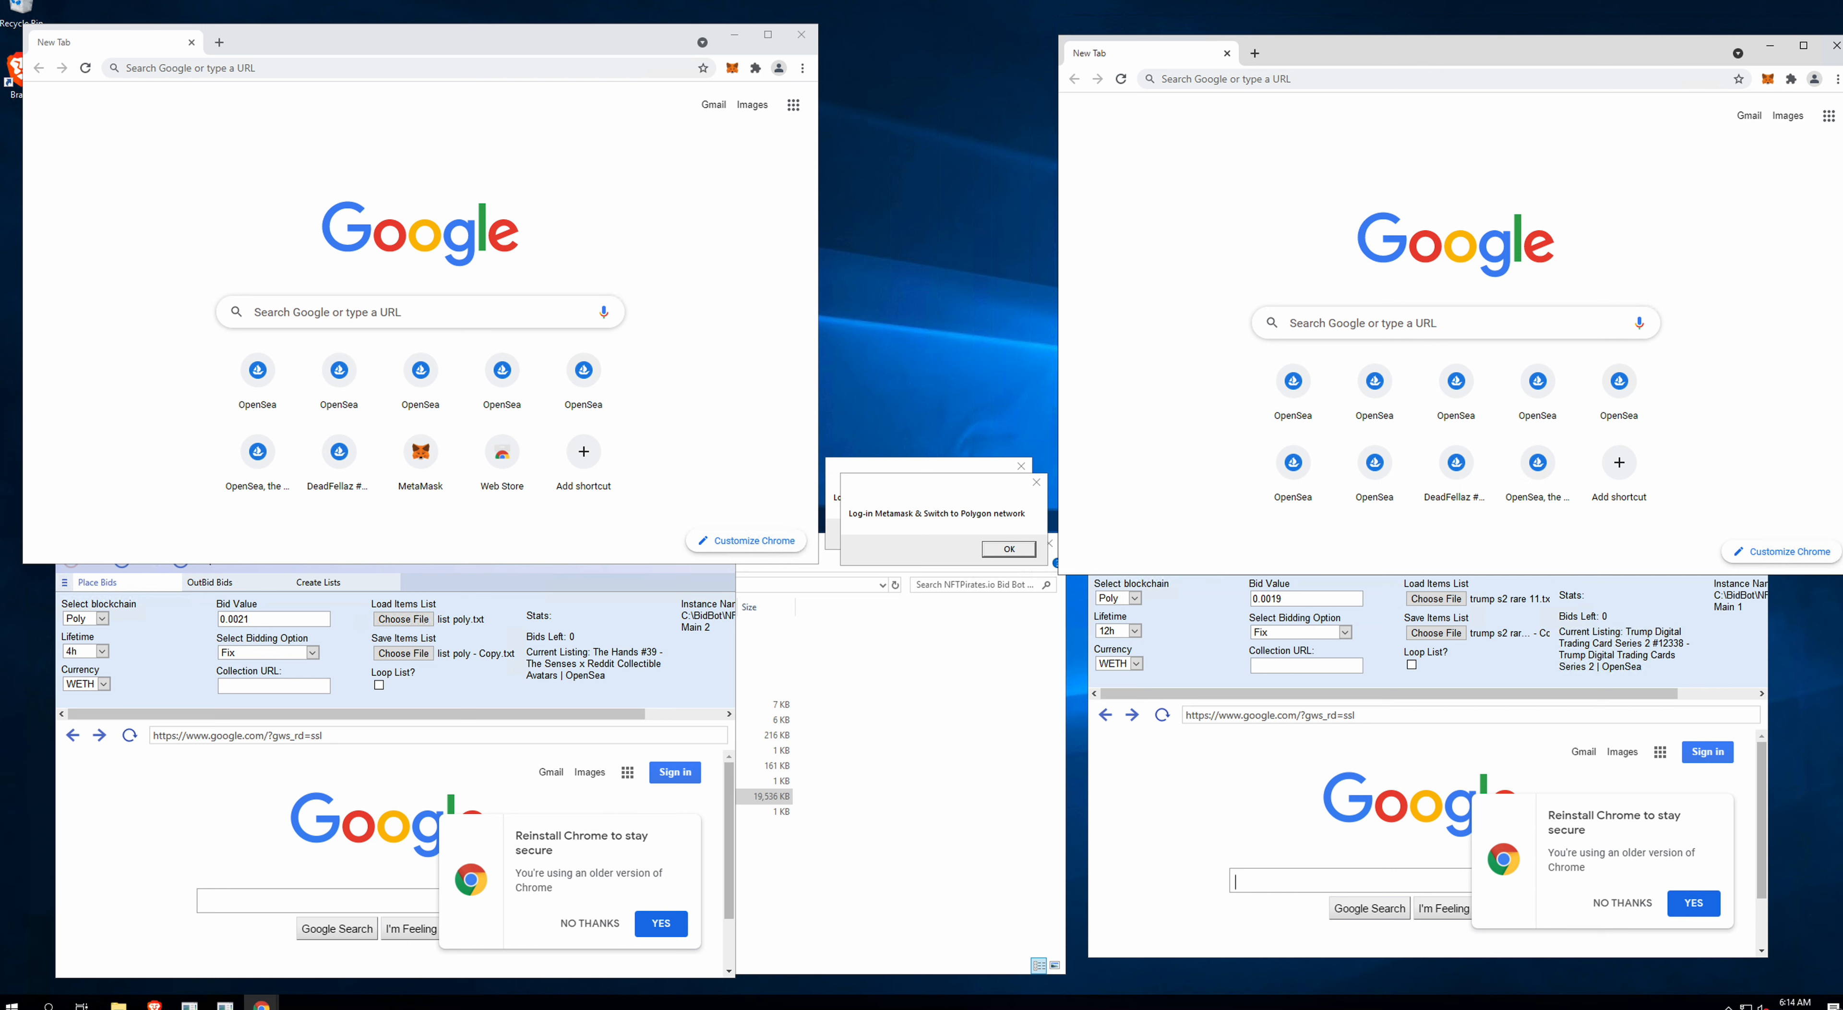
mouse_move(469, 594)
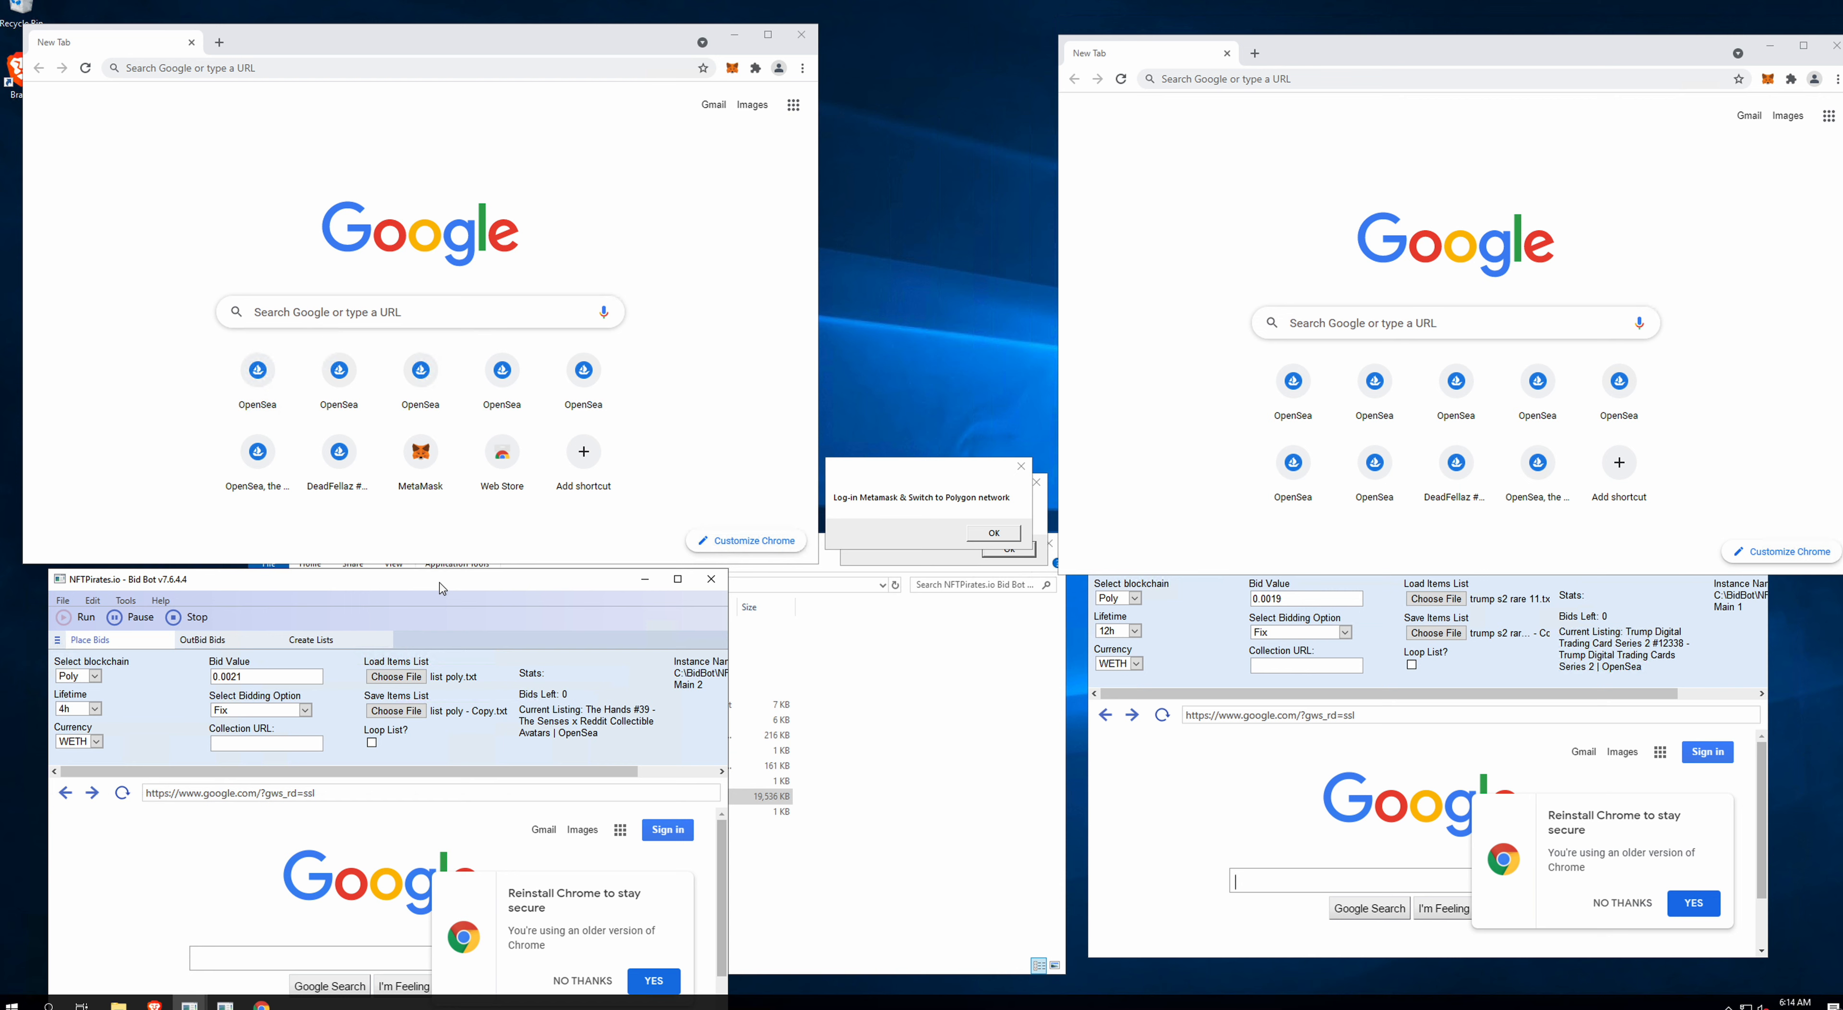
mouse_move(1227, 579)
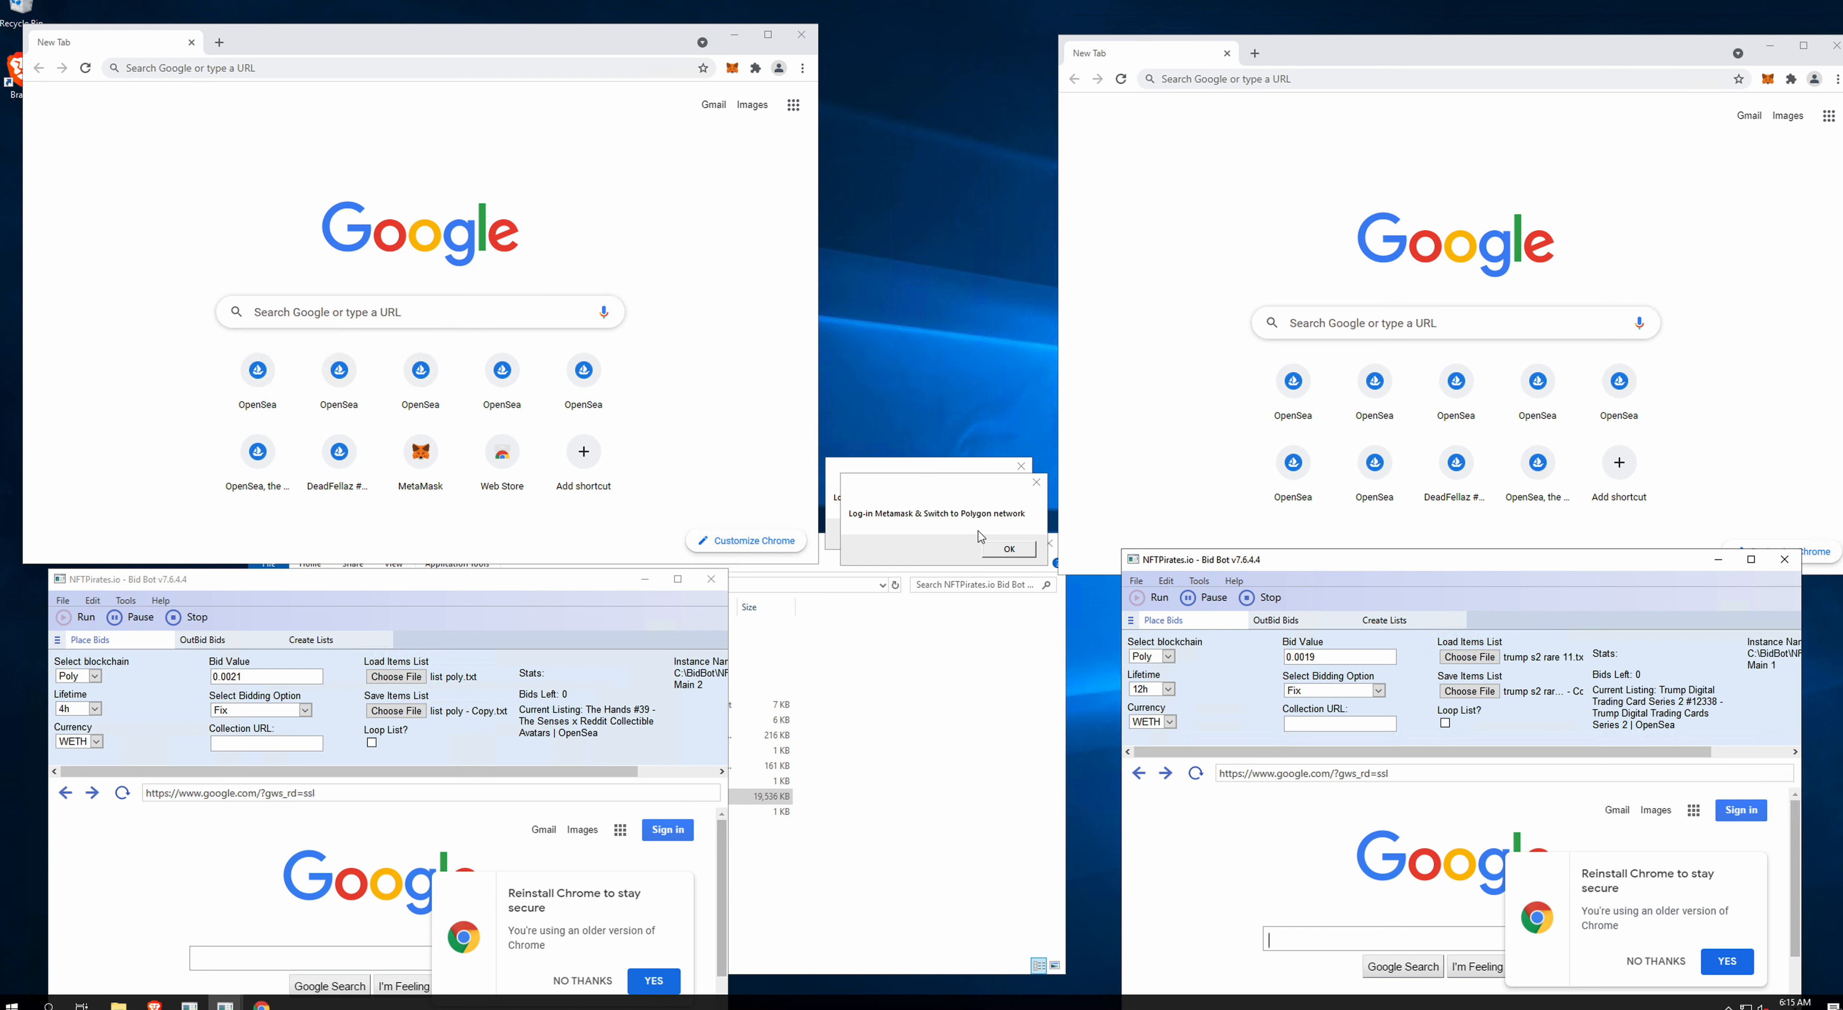
mouse_move(886, 668)
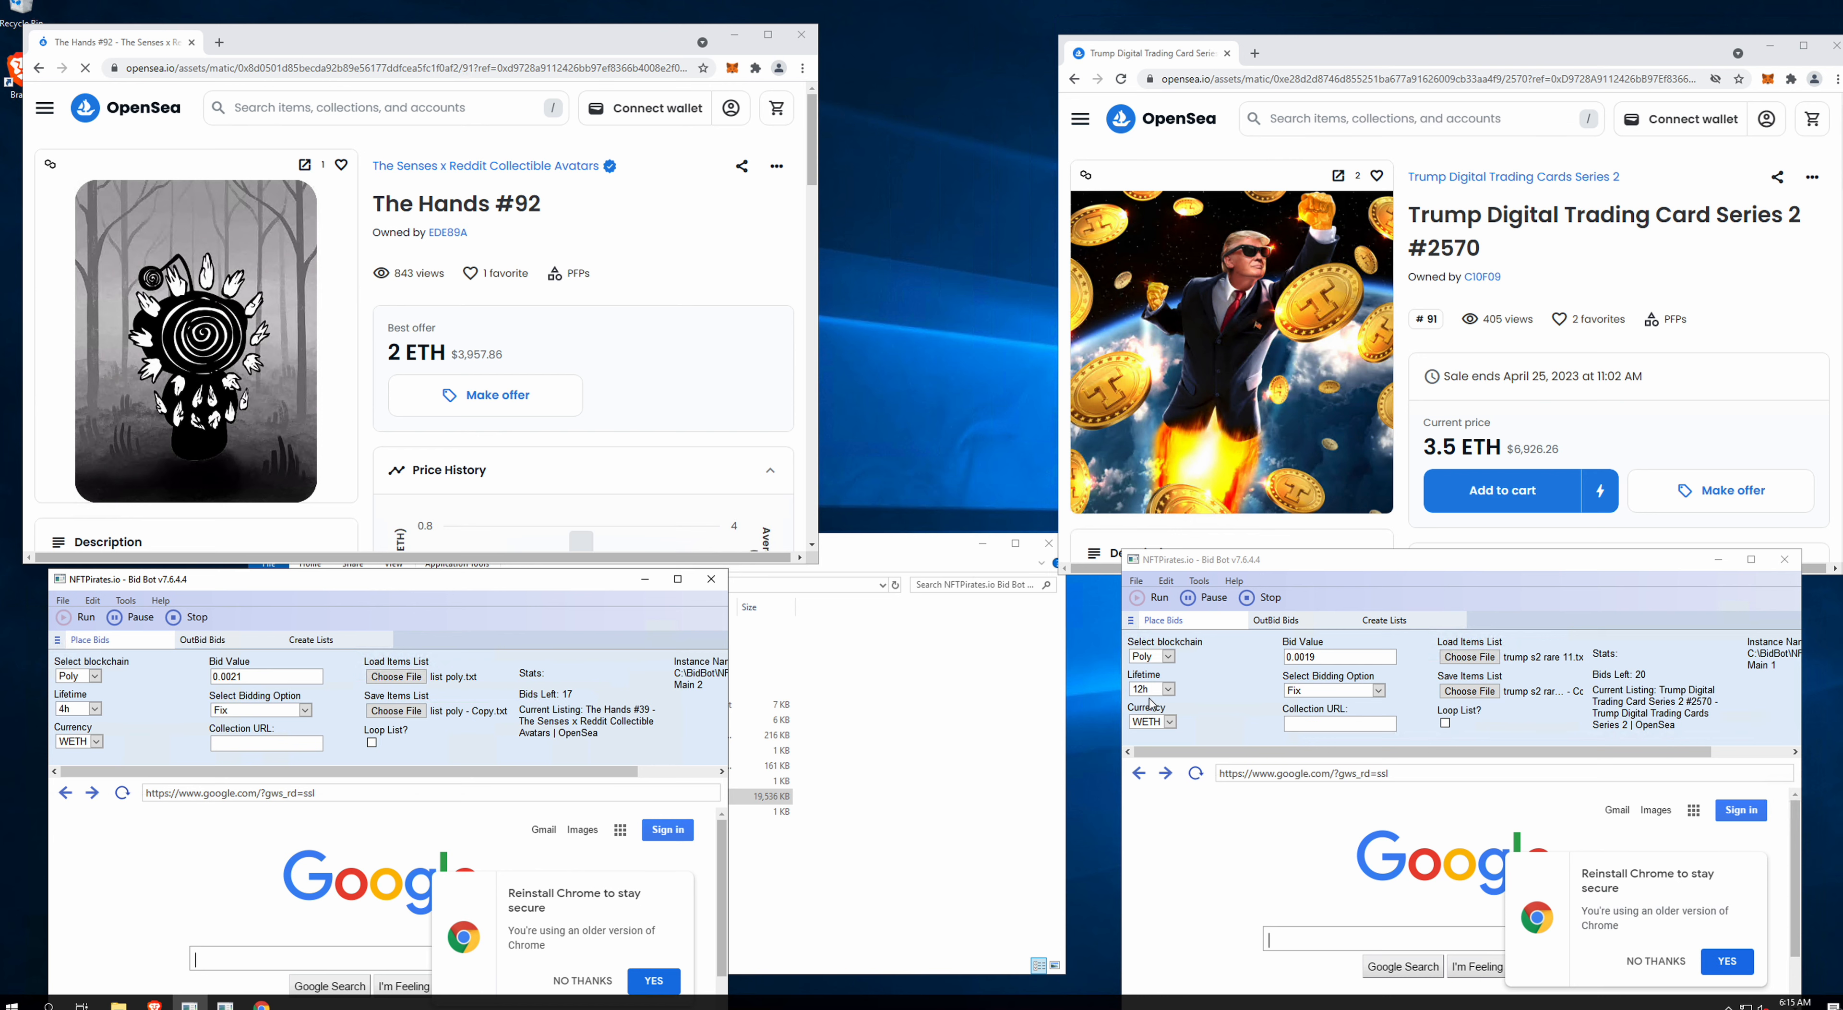
Step: Sign the 0.0021 ETH offer on The Hands #92 and 0.0019 ETH offer on Trump #2570
click(1500, 490)
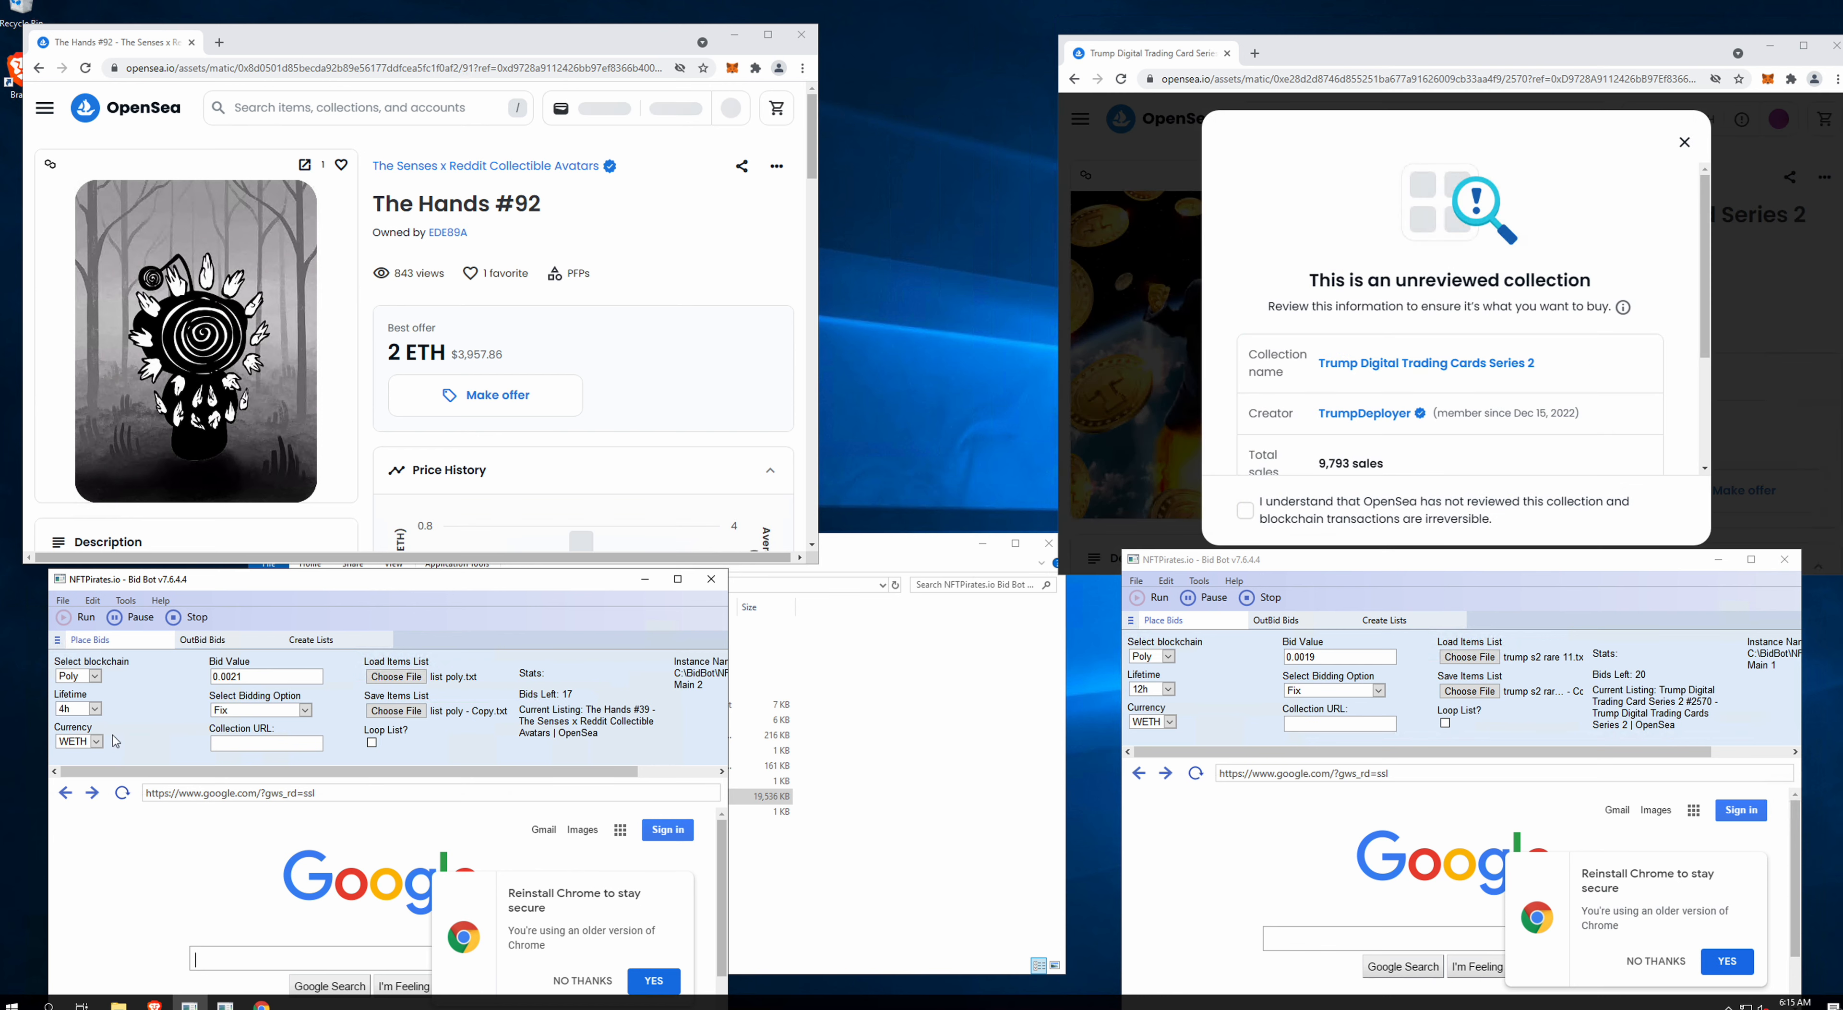
click(484, 393)
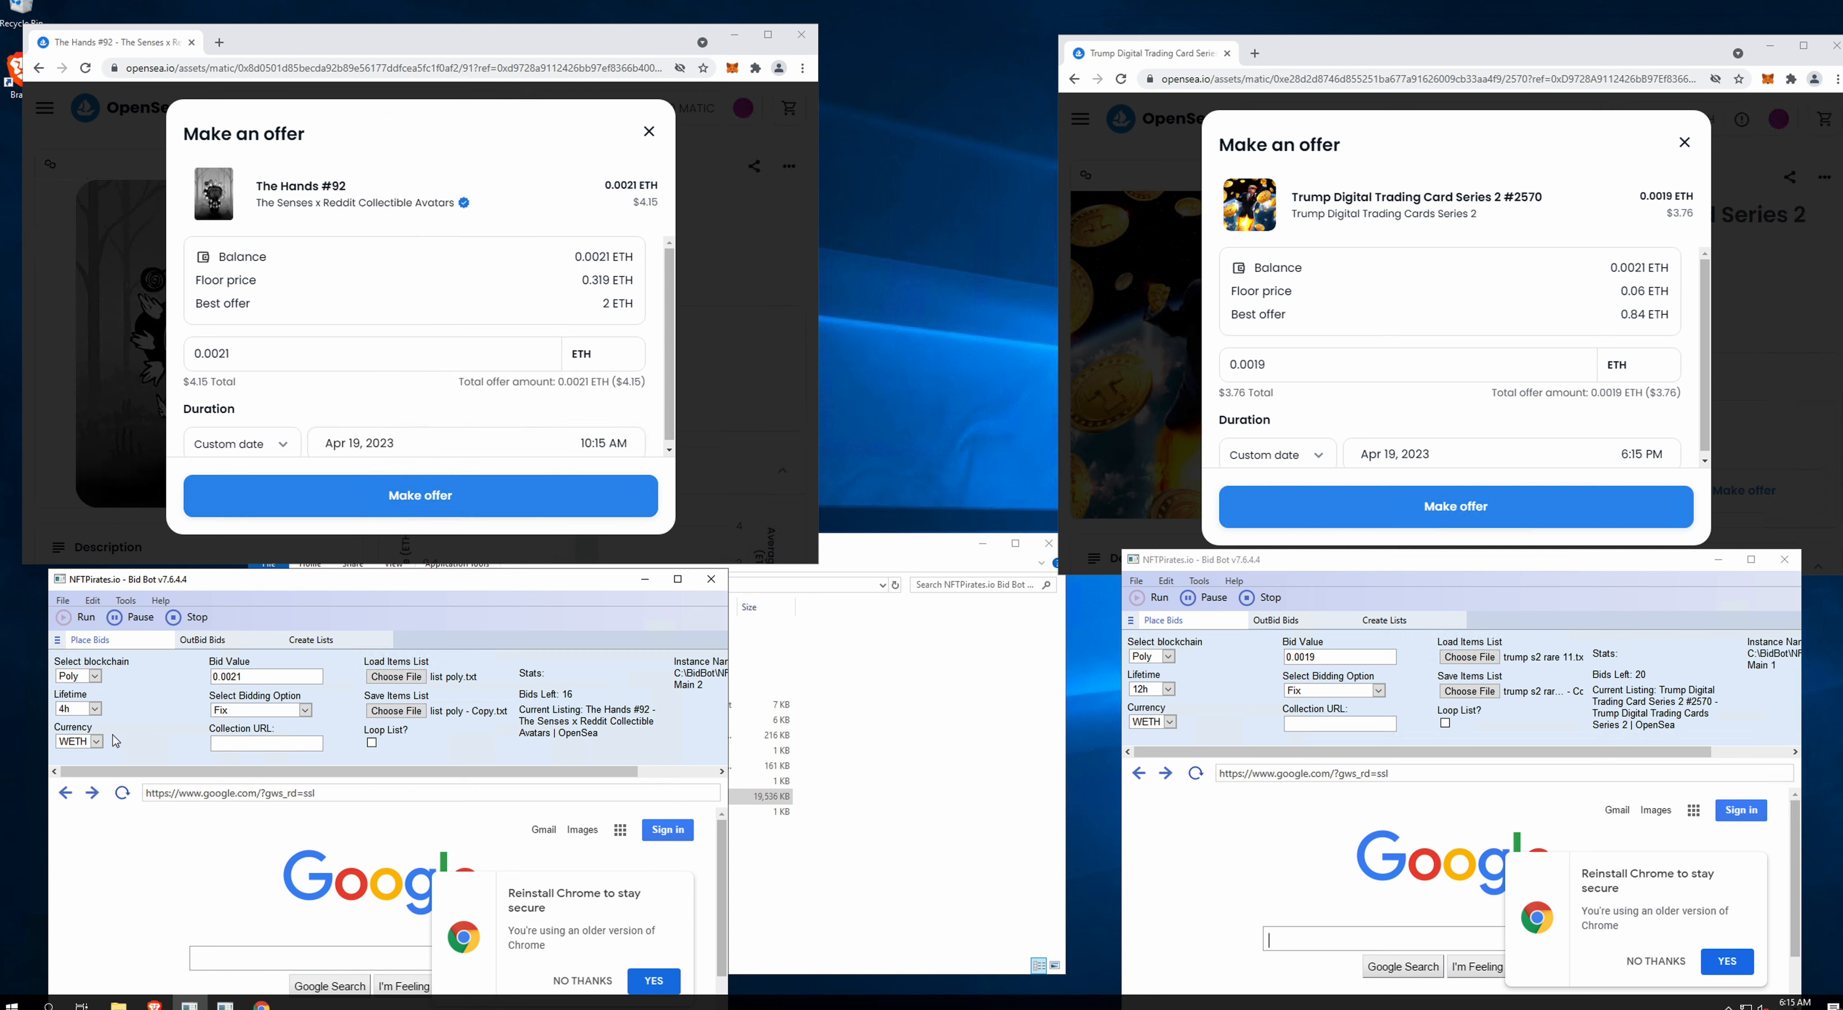
click(1454, 506)
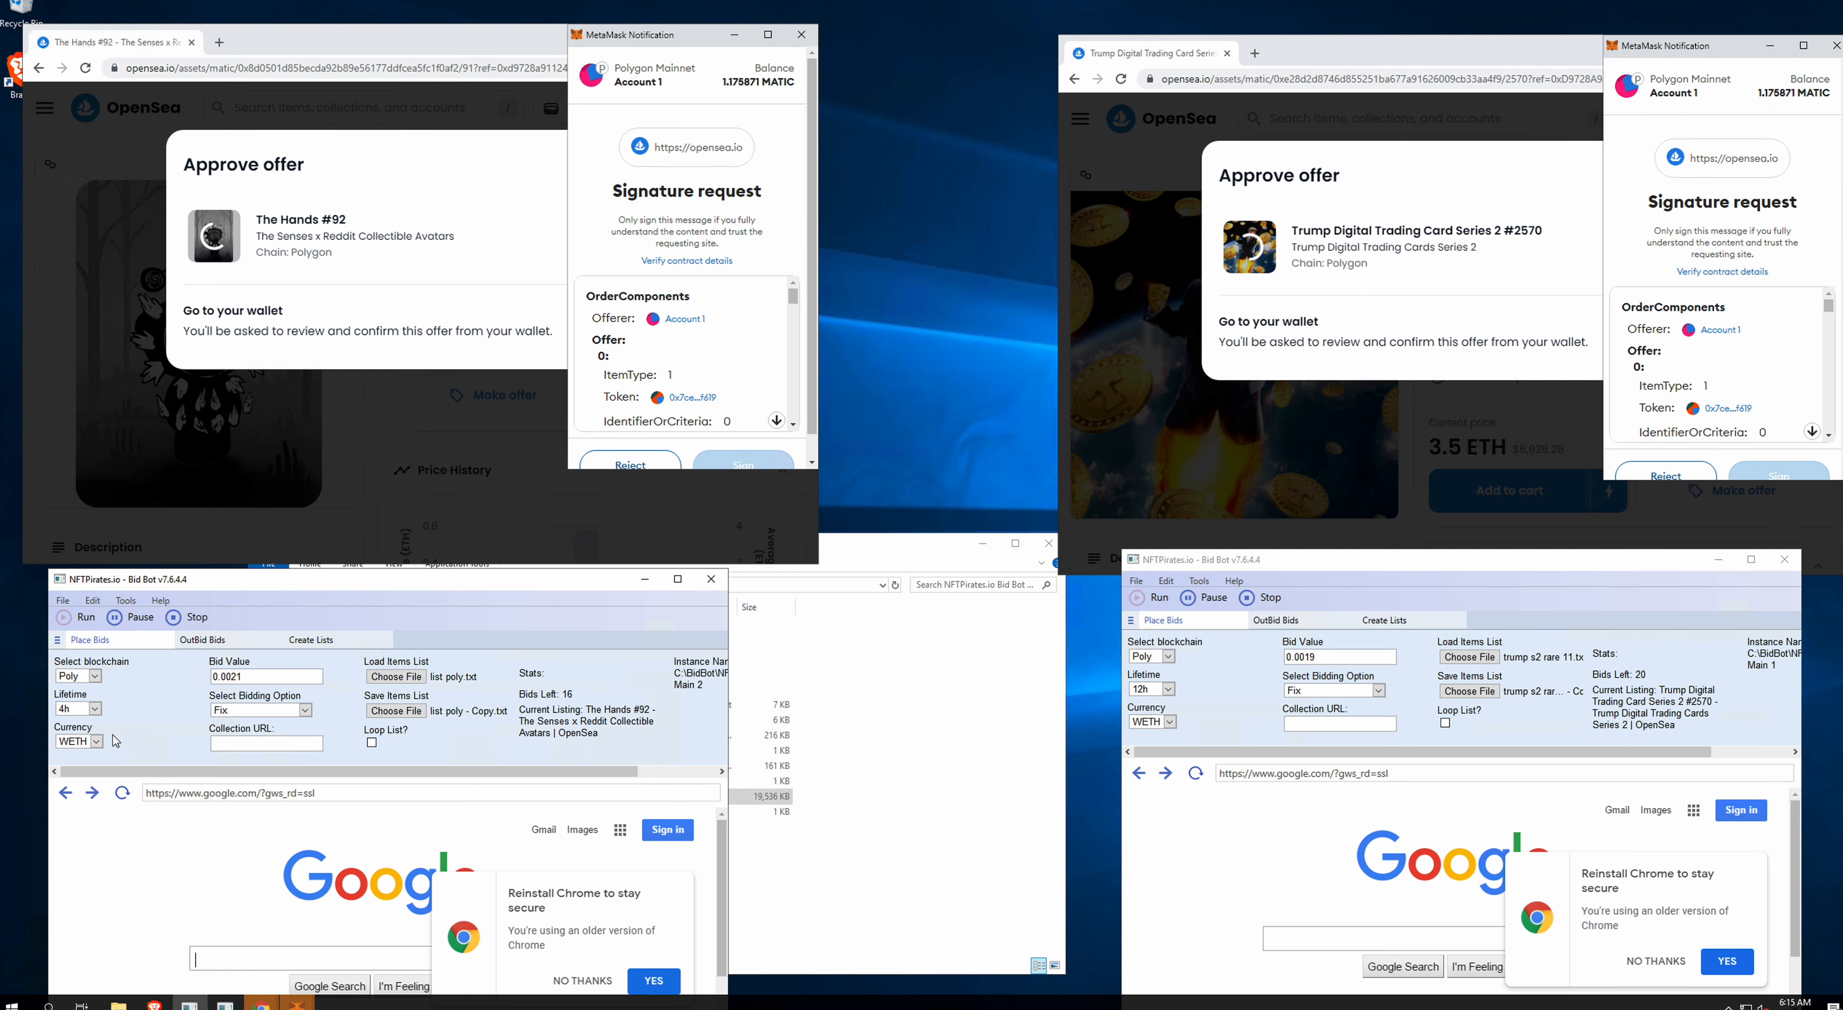
click(1777, 474)
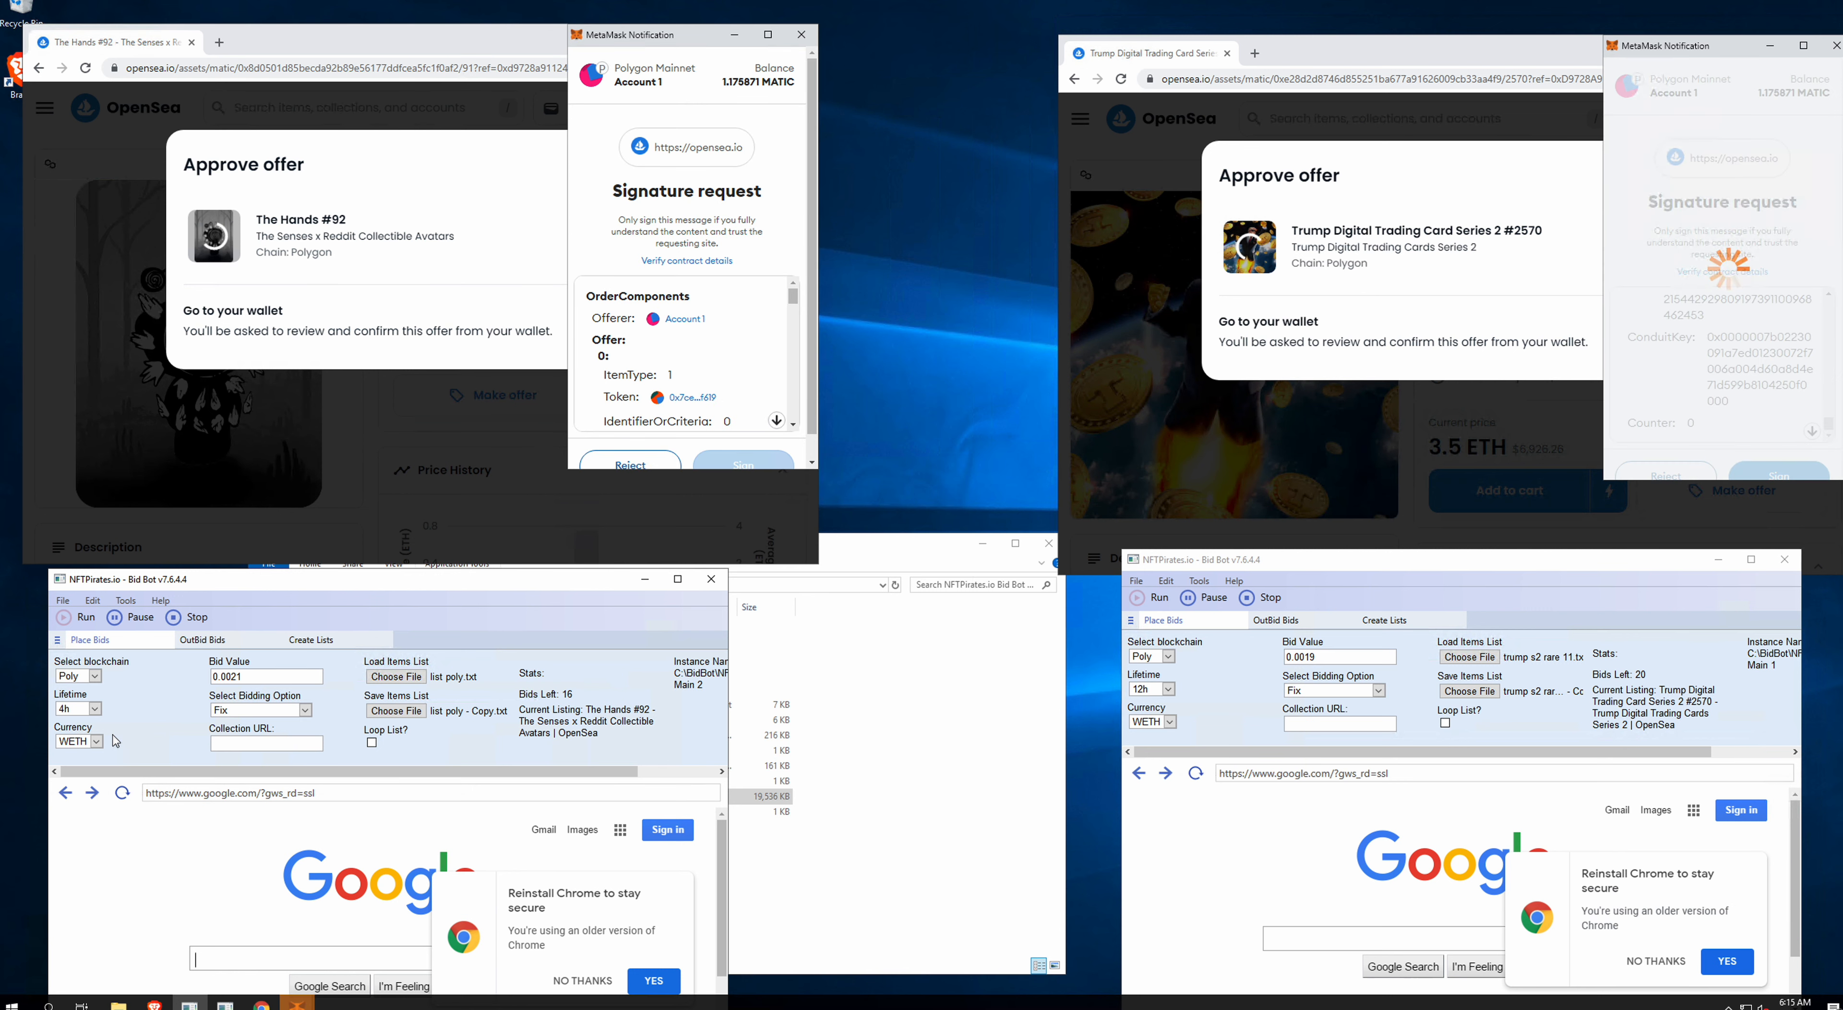
click(742, 459)
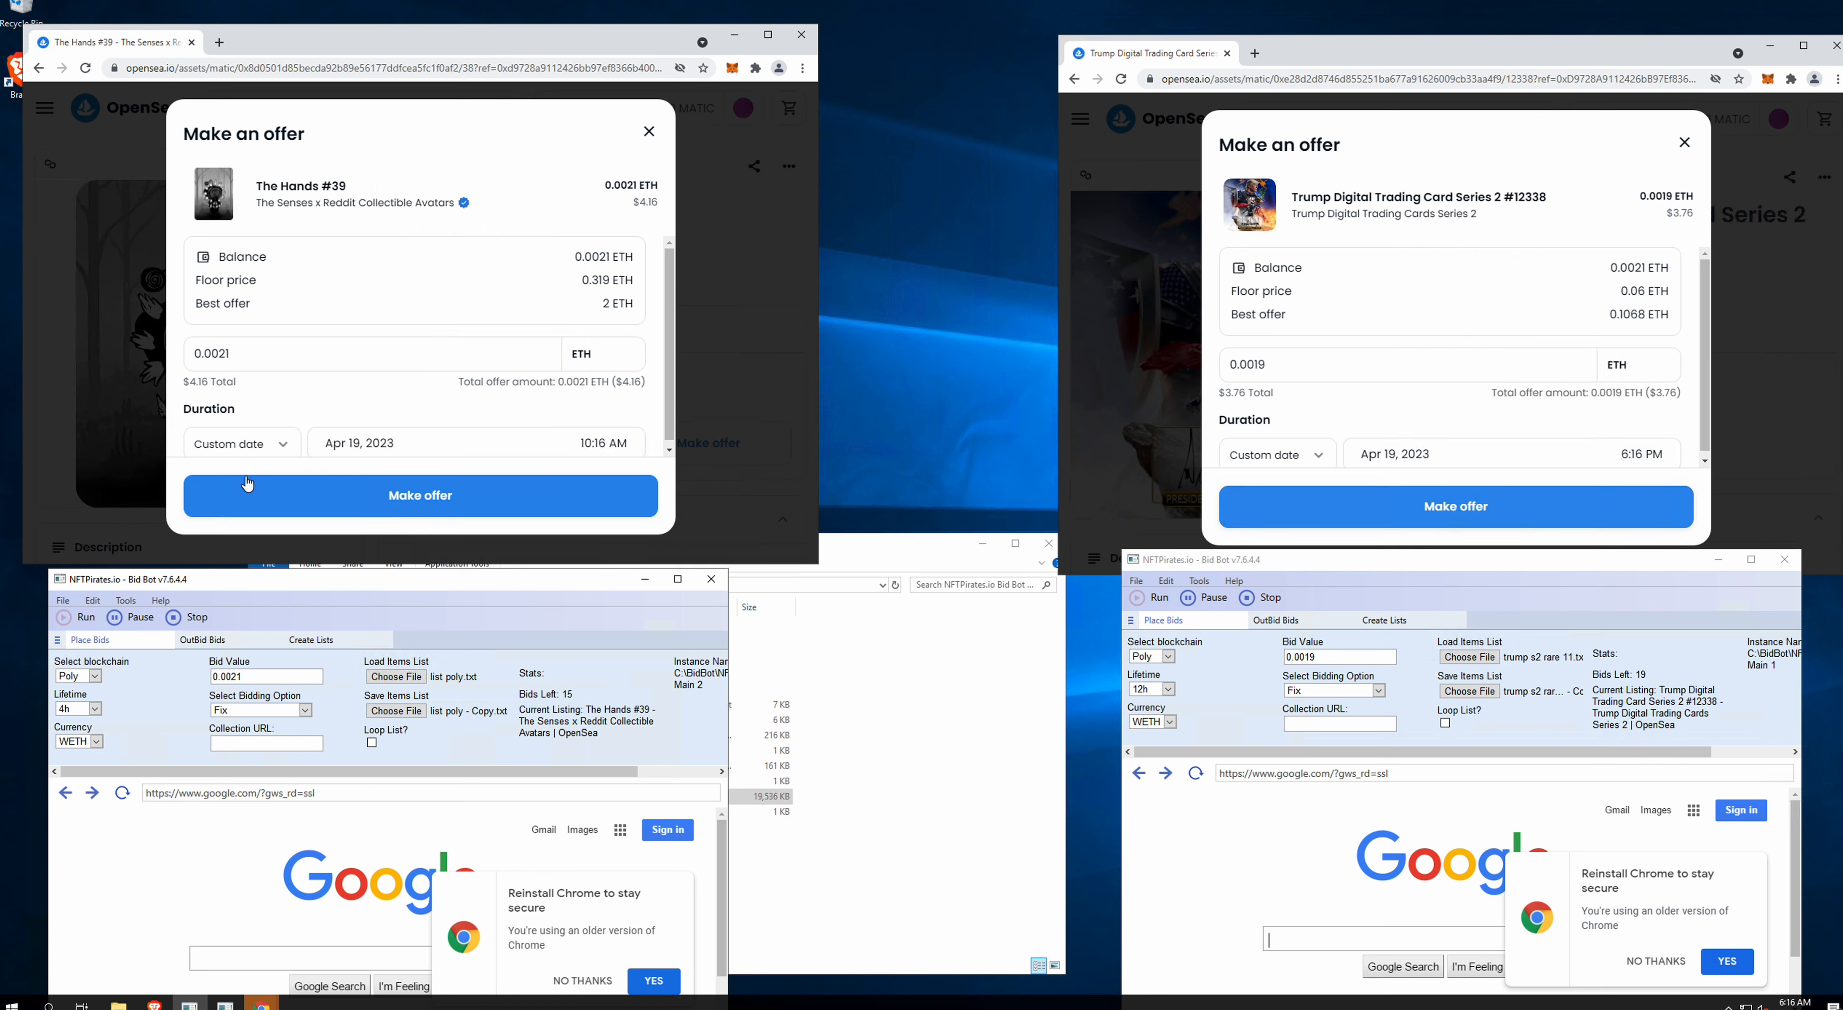
Step: Send offers on Hands #39 and Trump #12338 to MetaMask, then request signatures for #12 and #9863
click(420, 496)
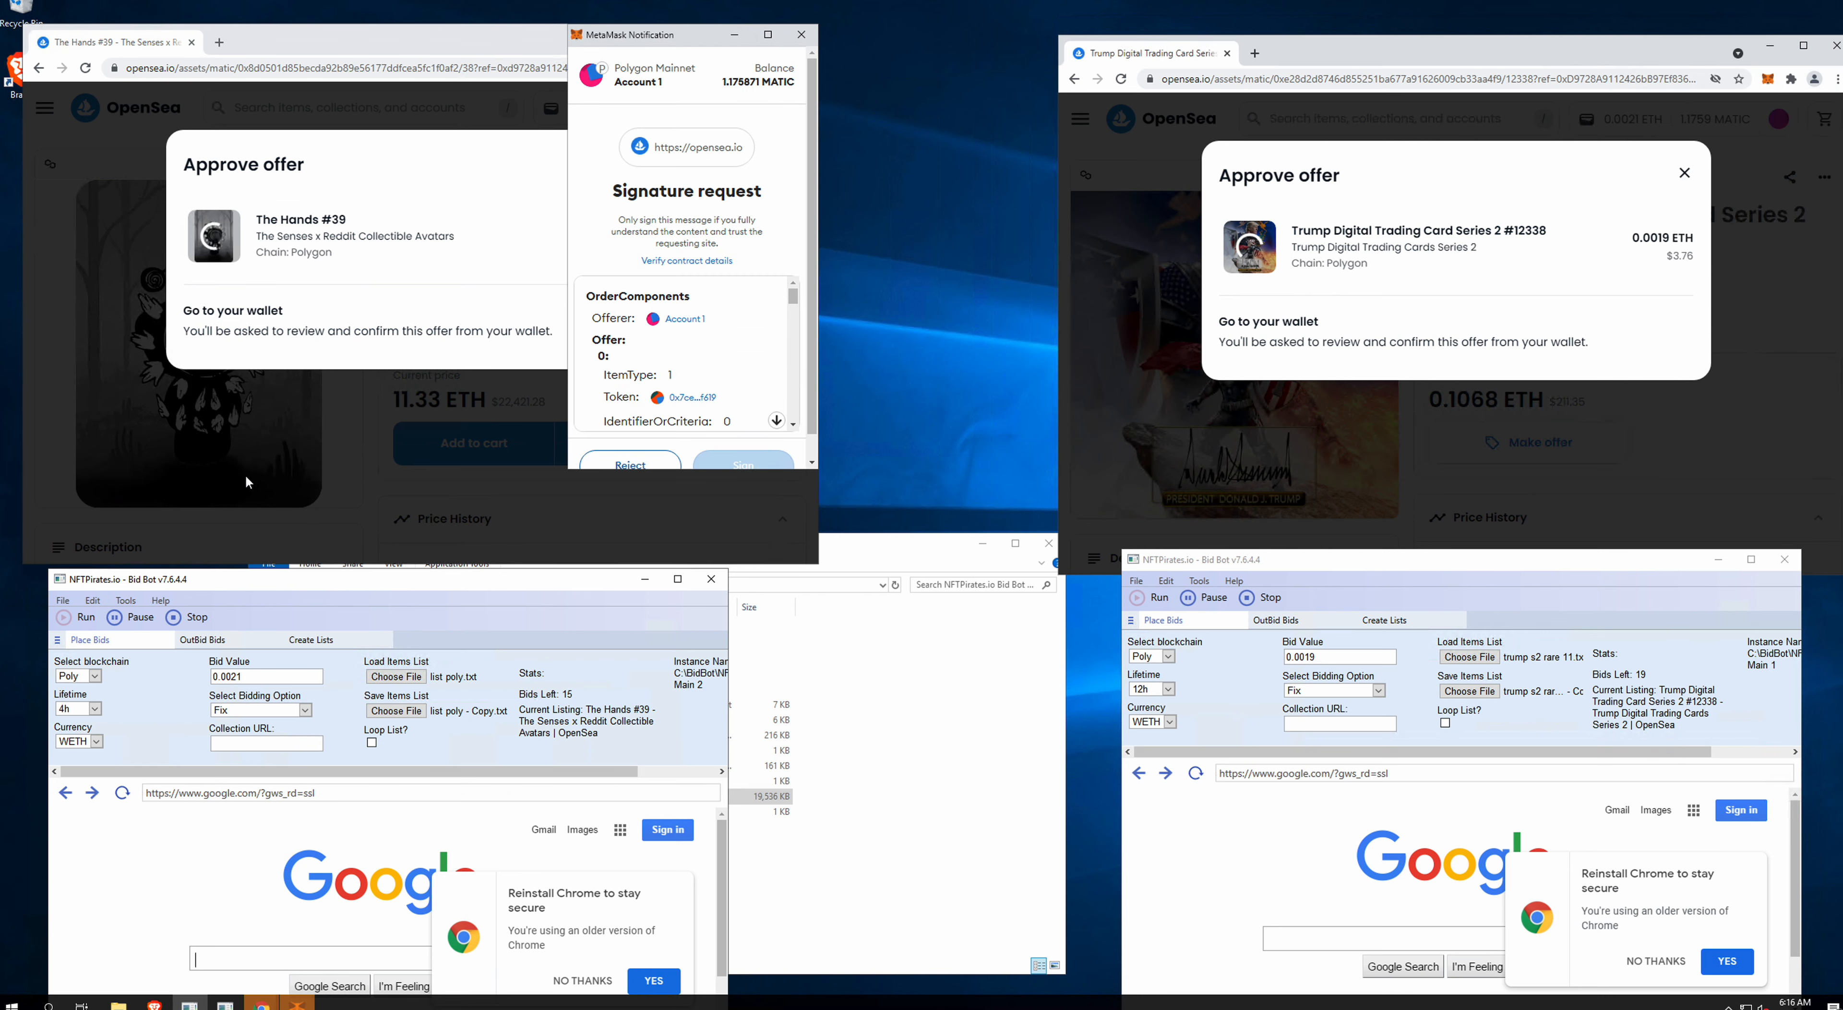
click(743, 457)
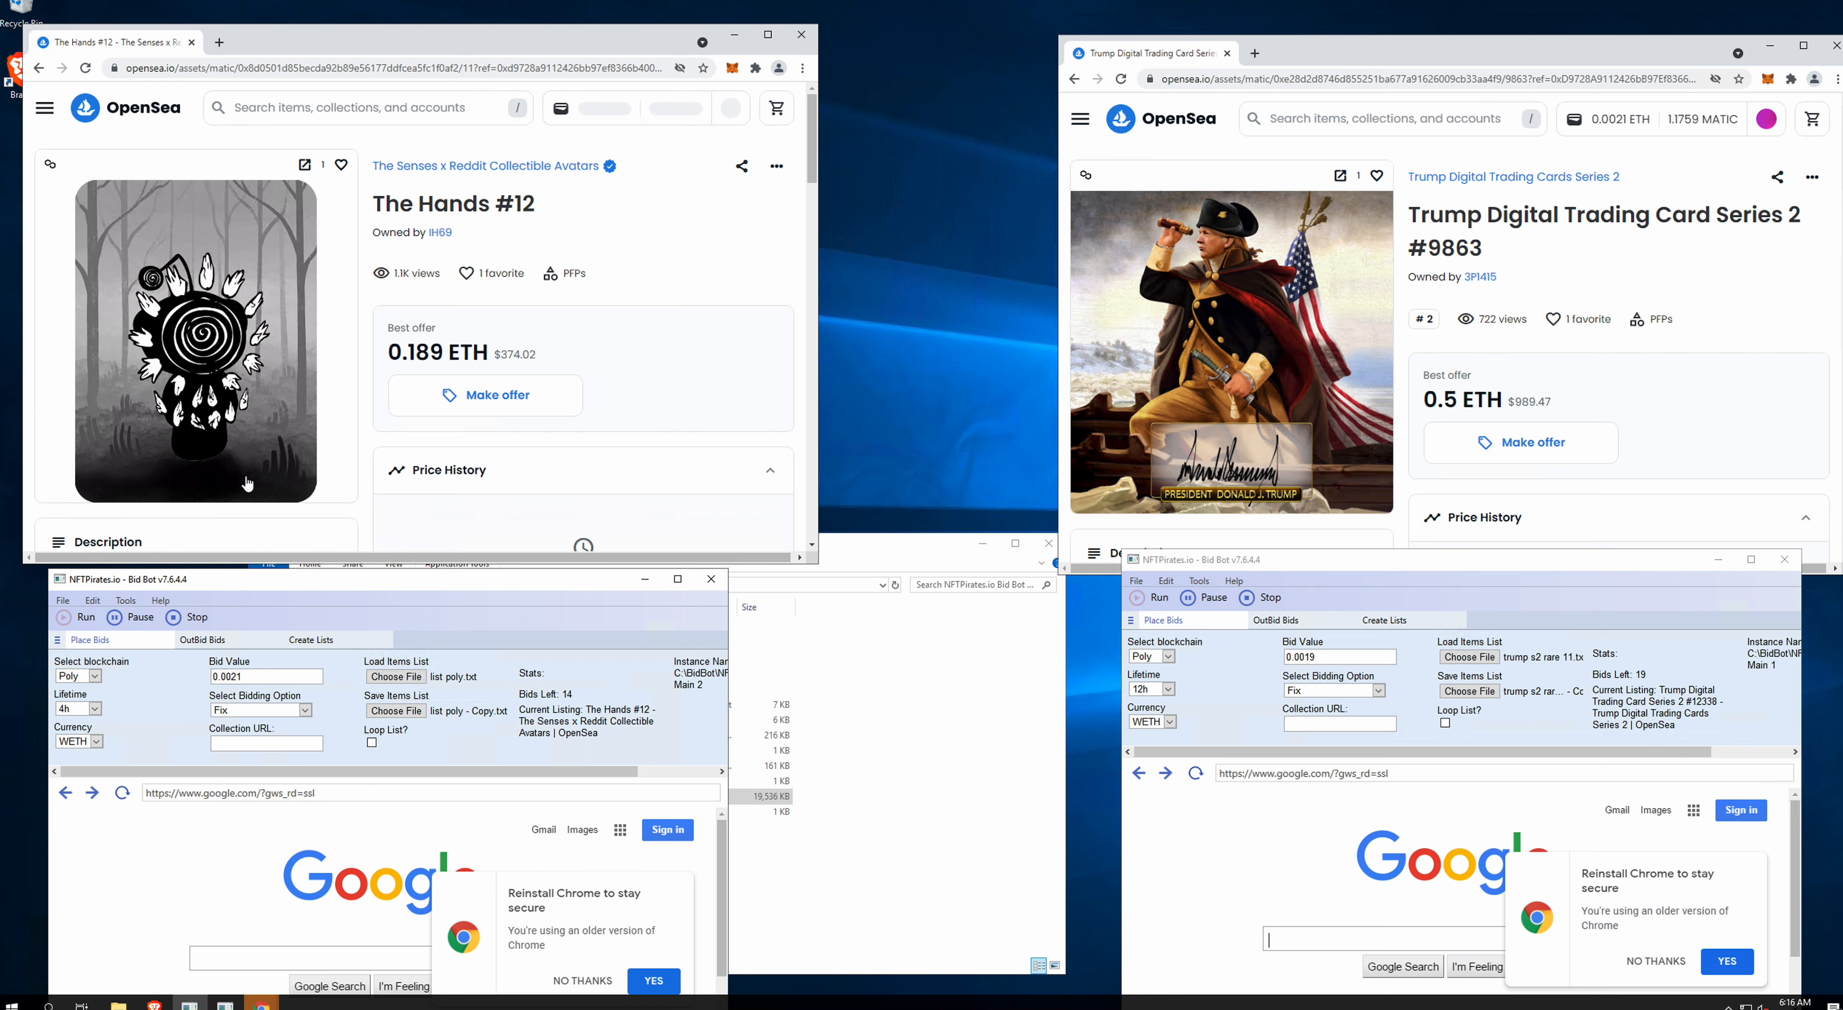
click(484, 394)
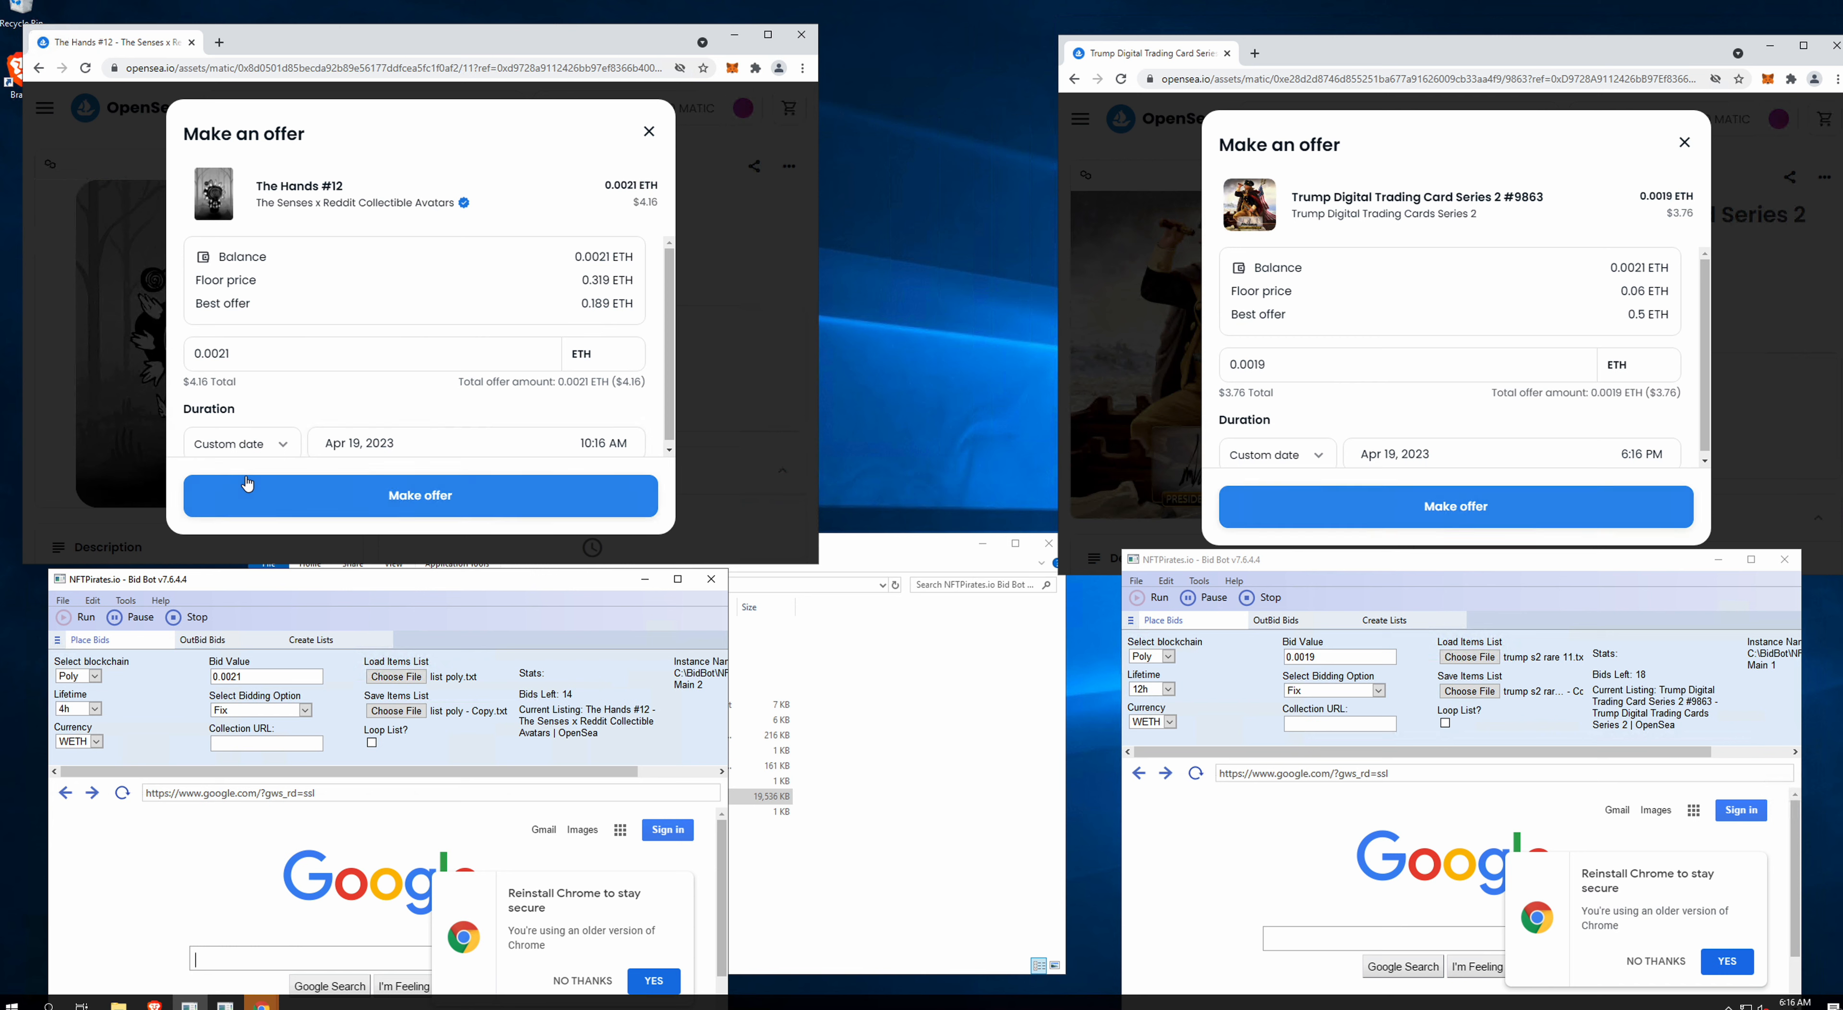
click(419, 496)
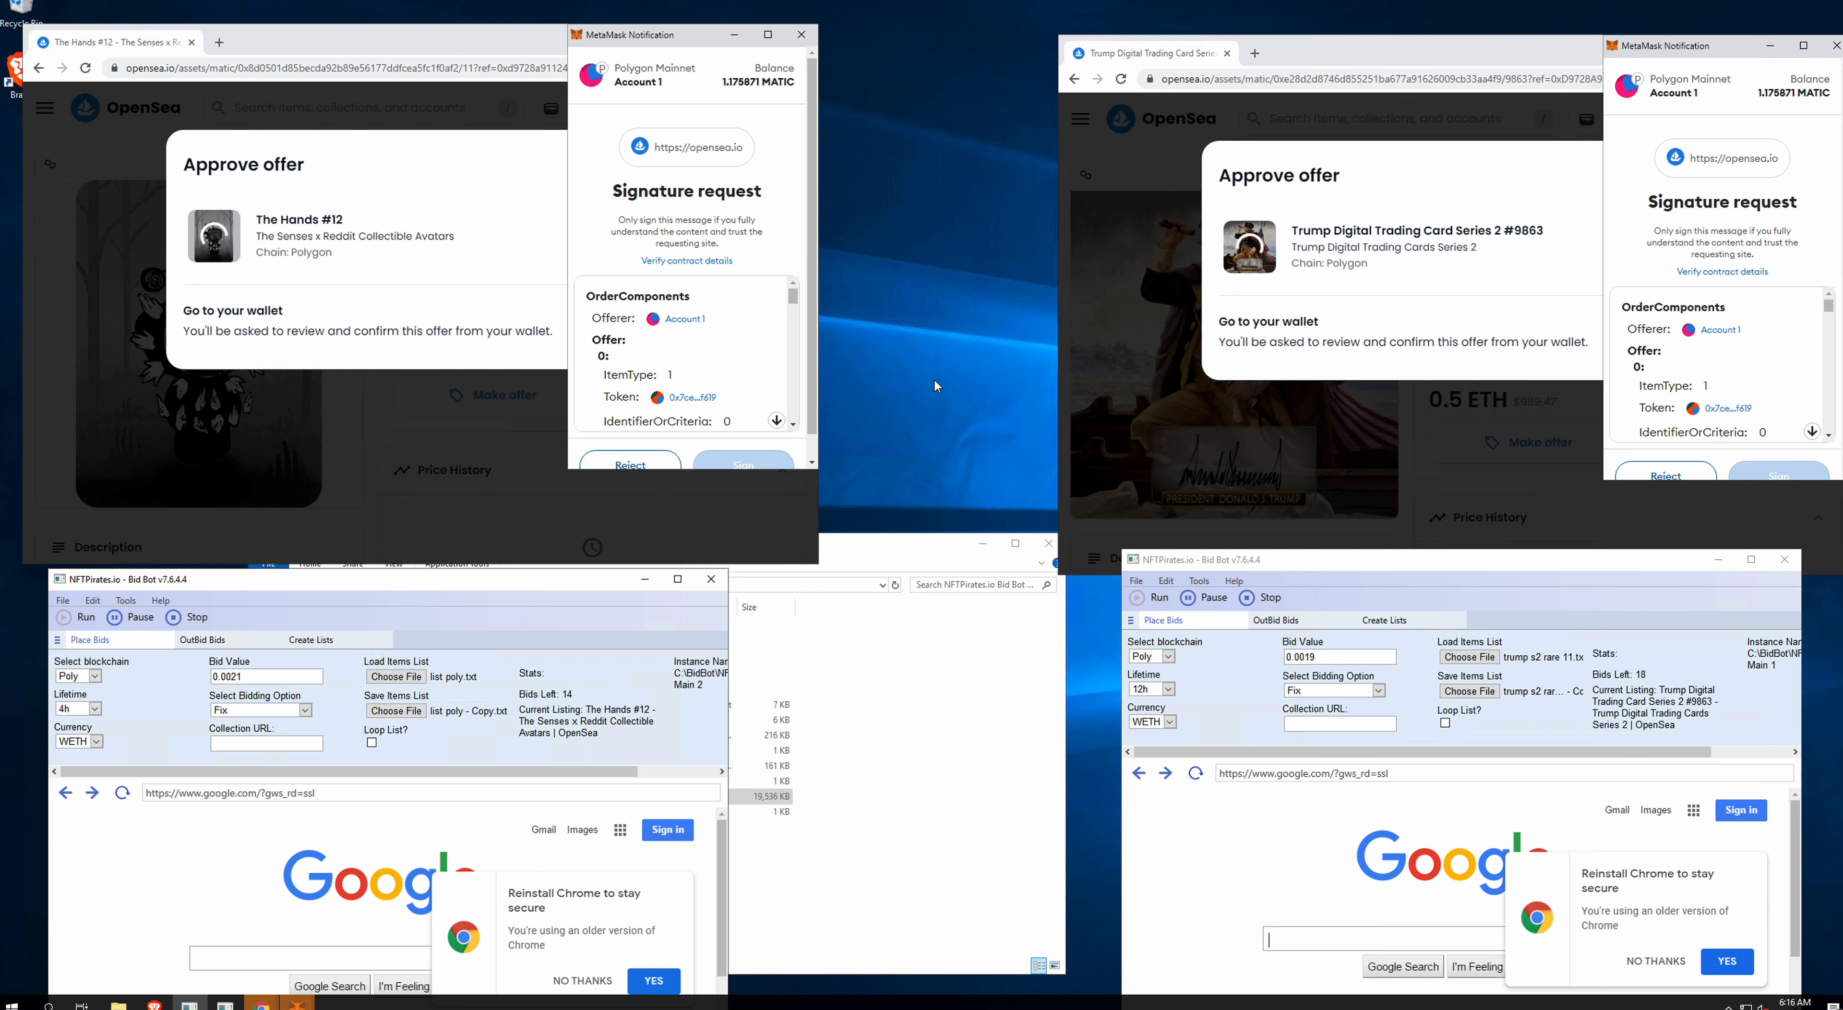
Step: Sign Hands #5 and Trump #6363 offers, then start offer forms for Hands #17 and Trump #13300
click(743, 464)
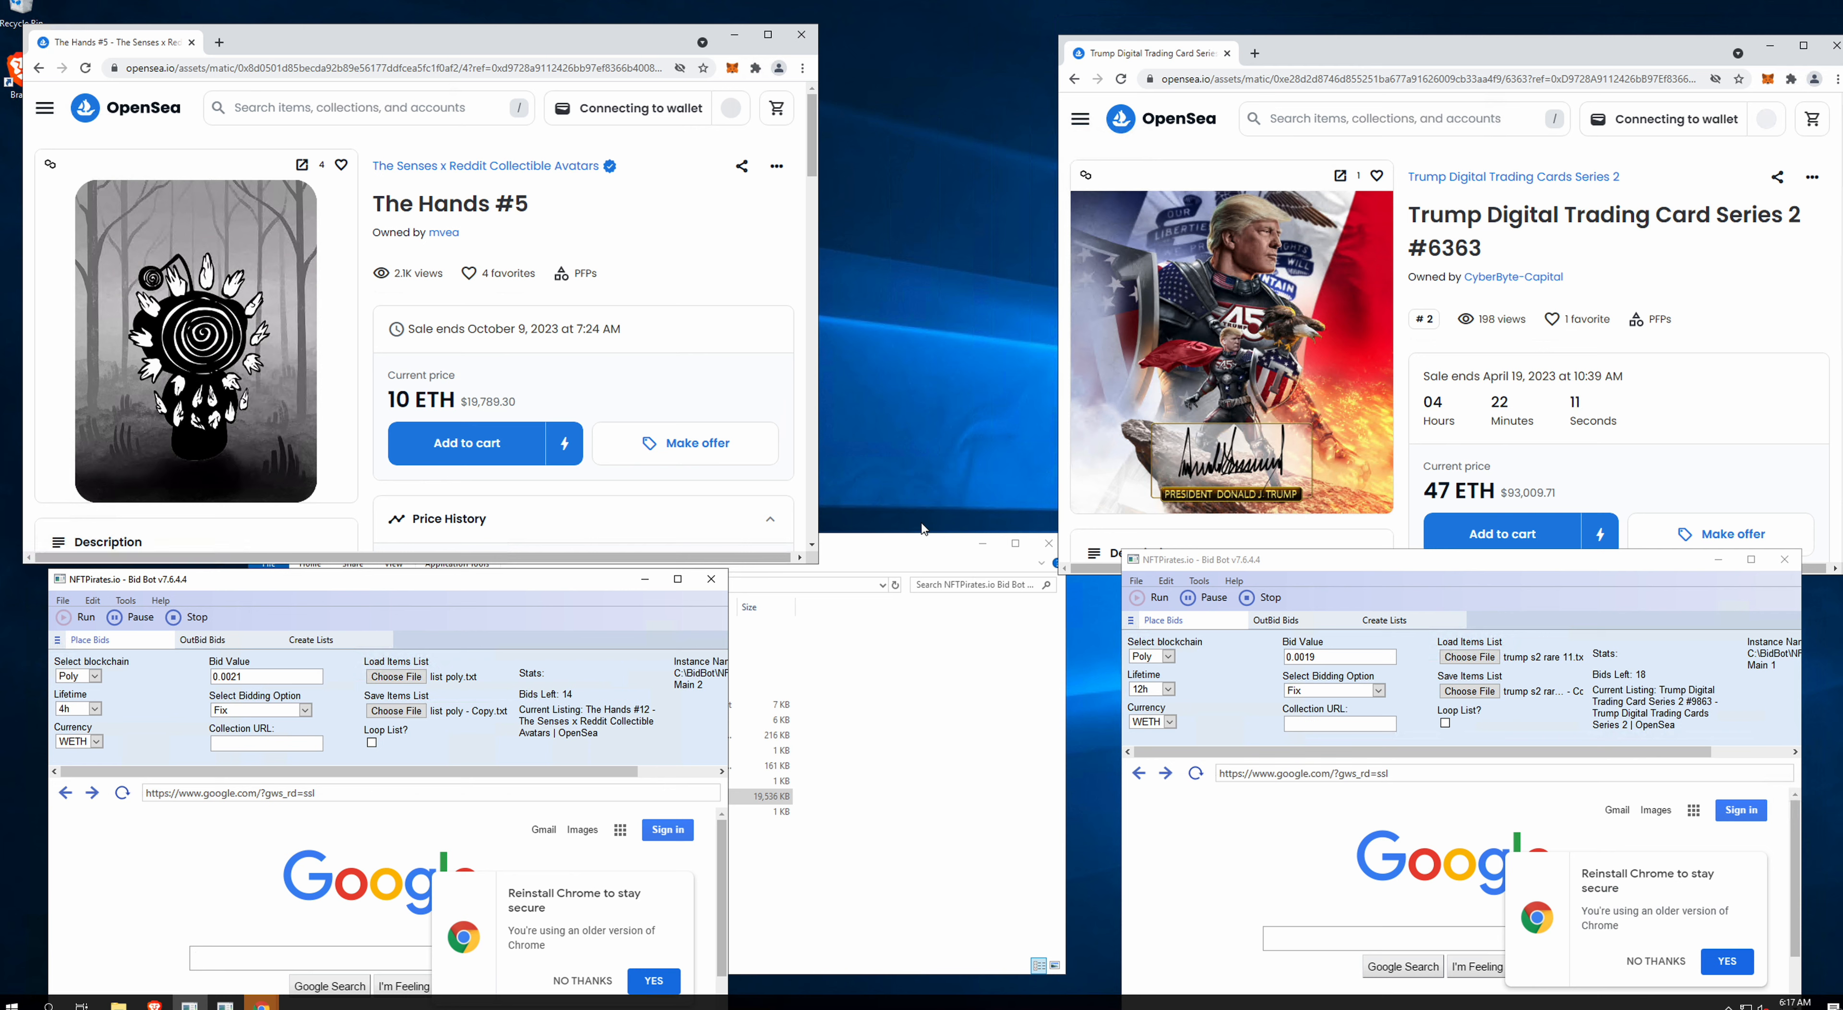
click(685, 444)
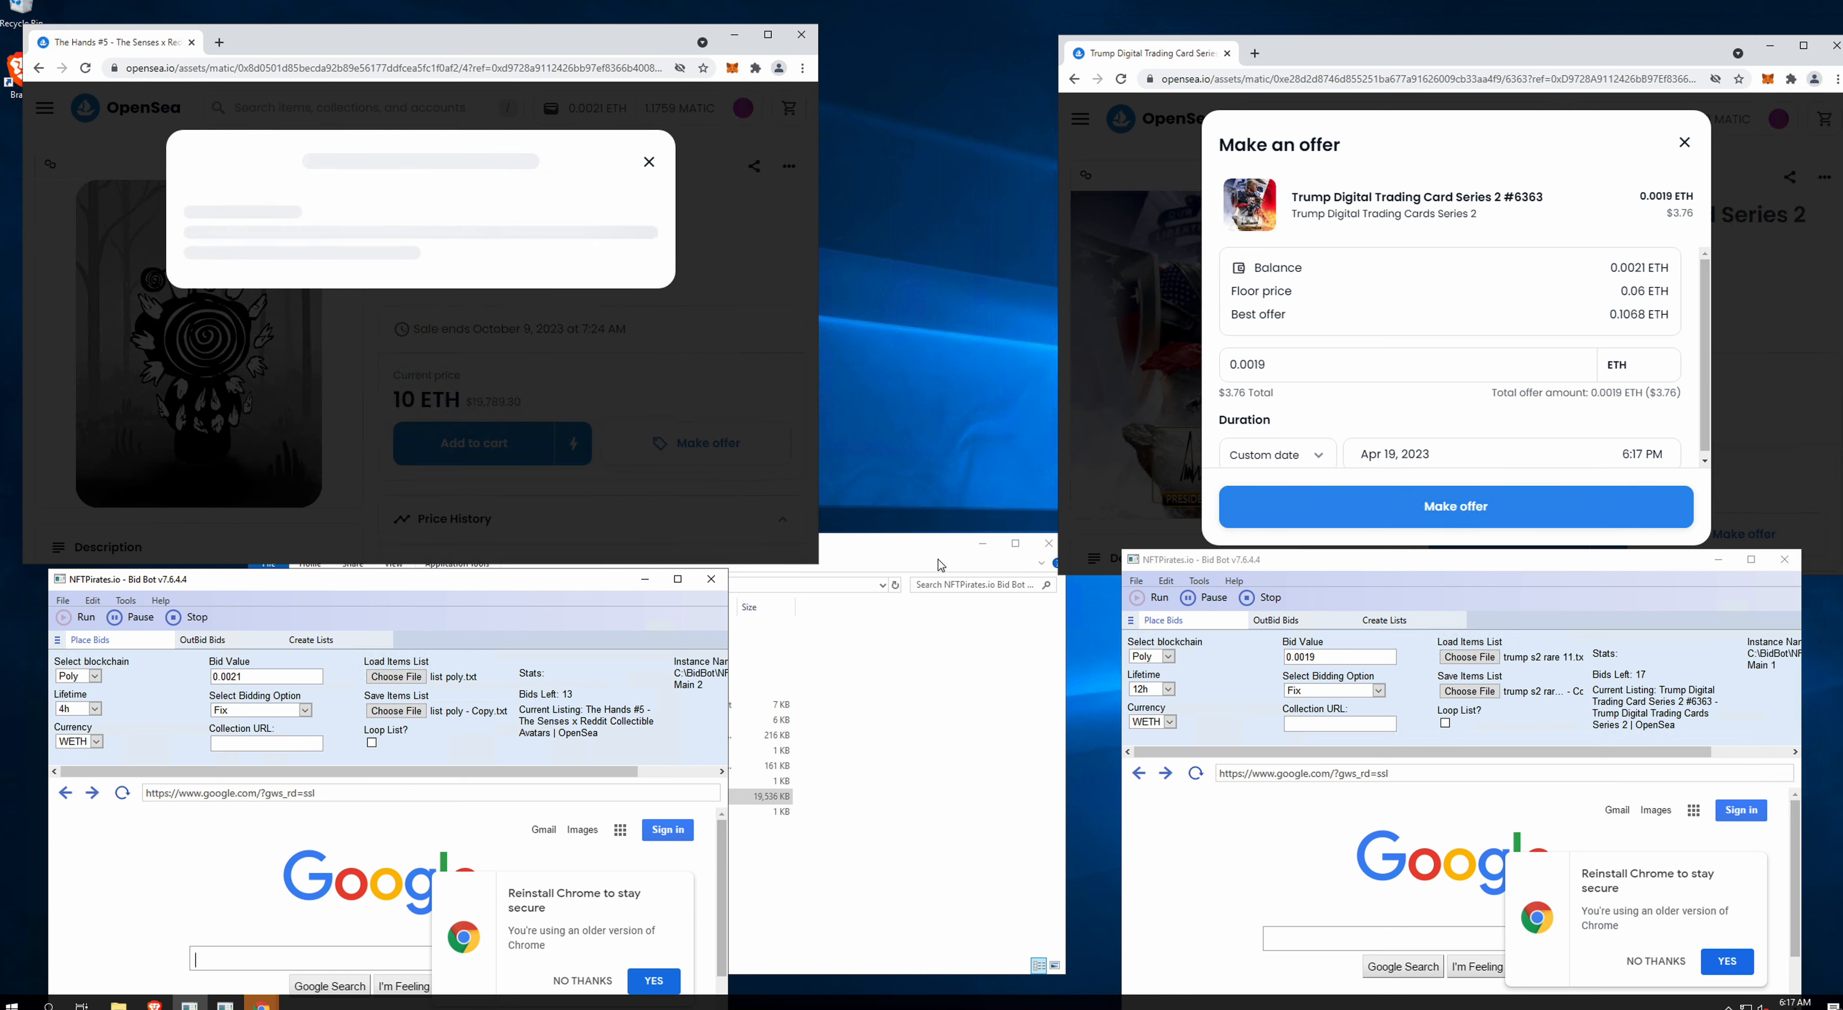
click(1455, 506)
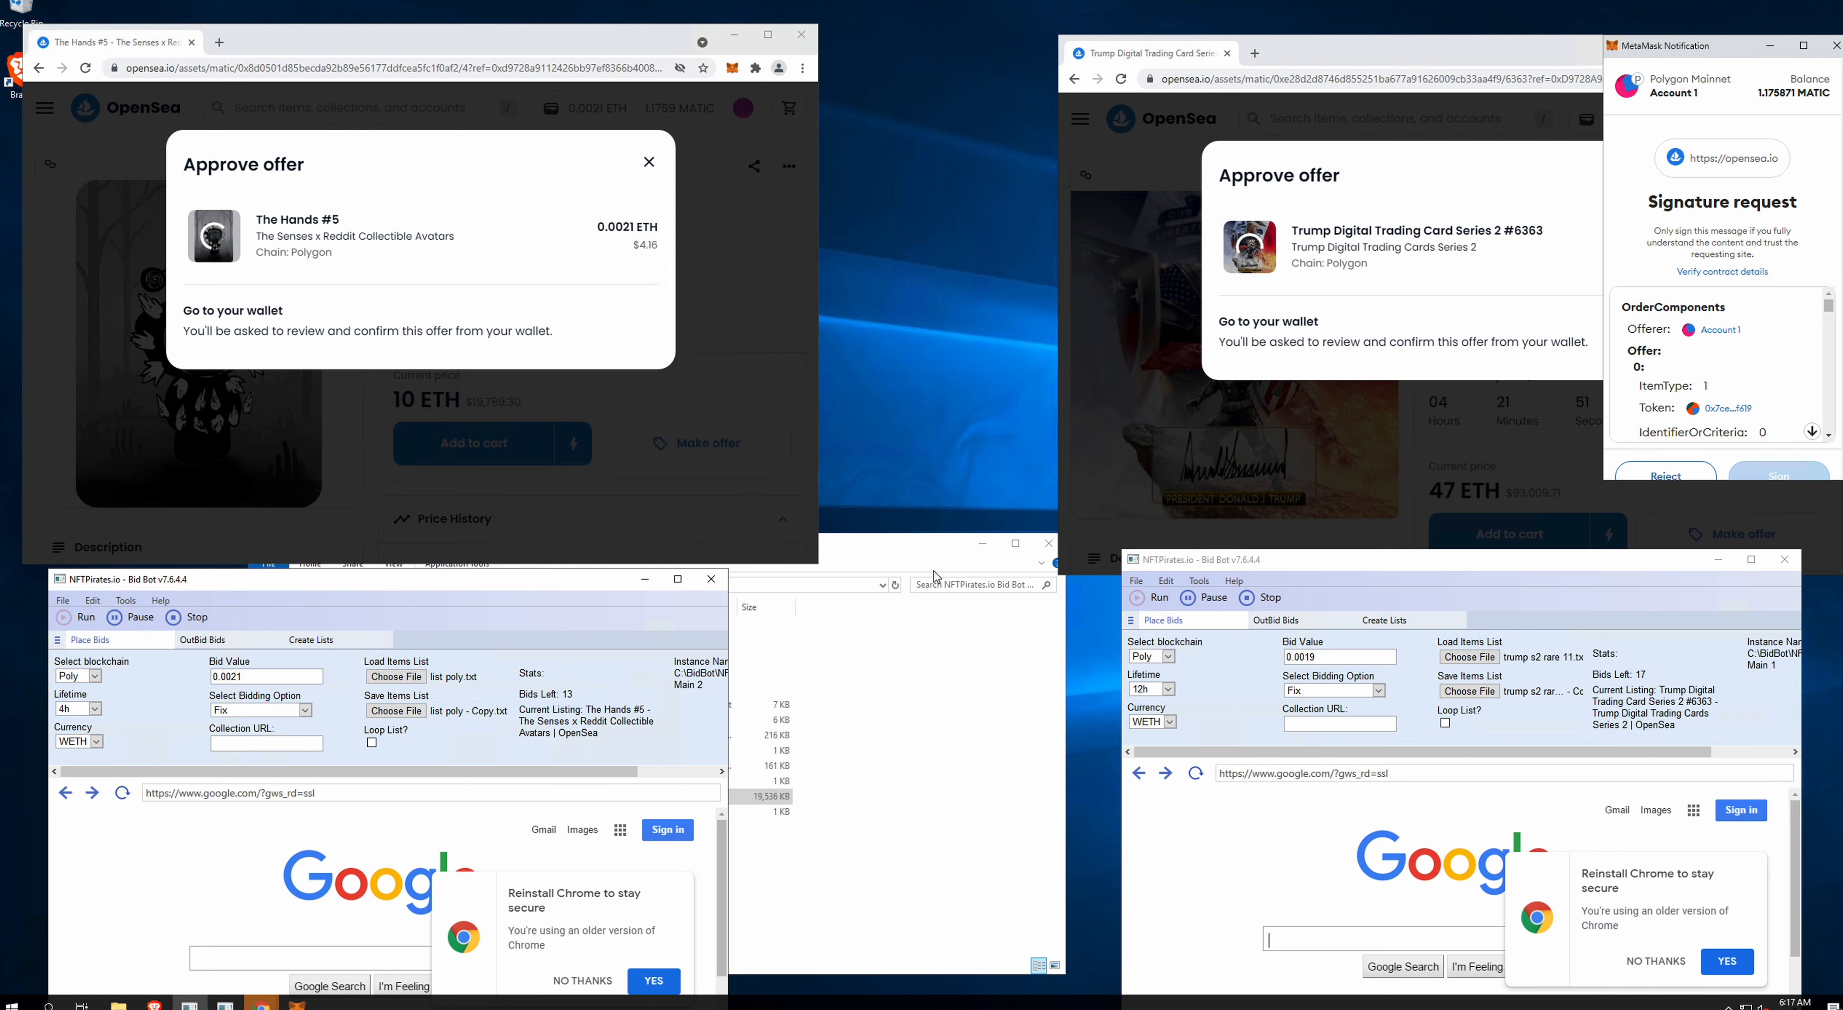
click(1777, 474)
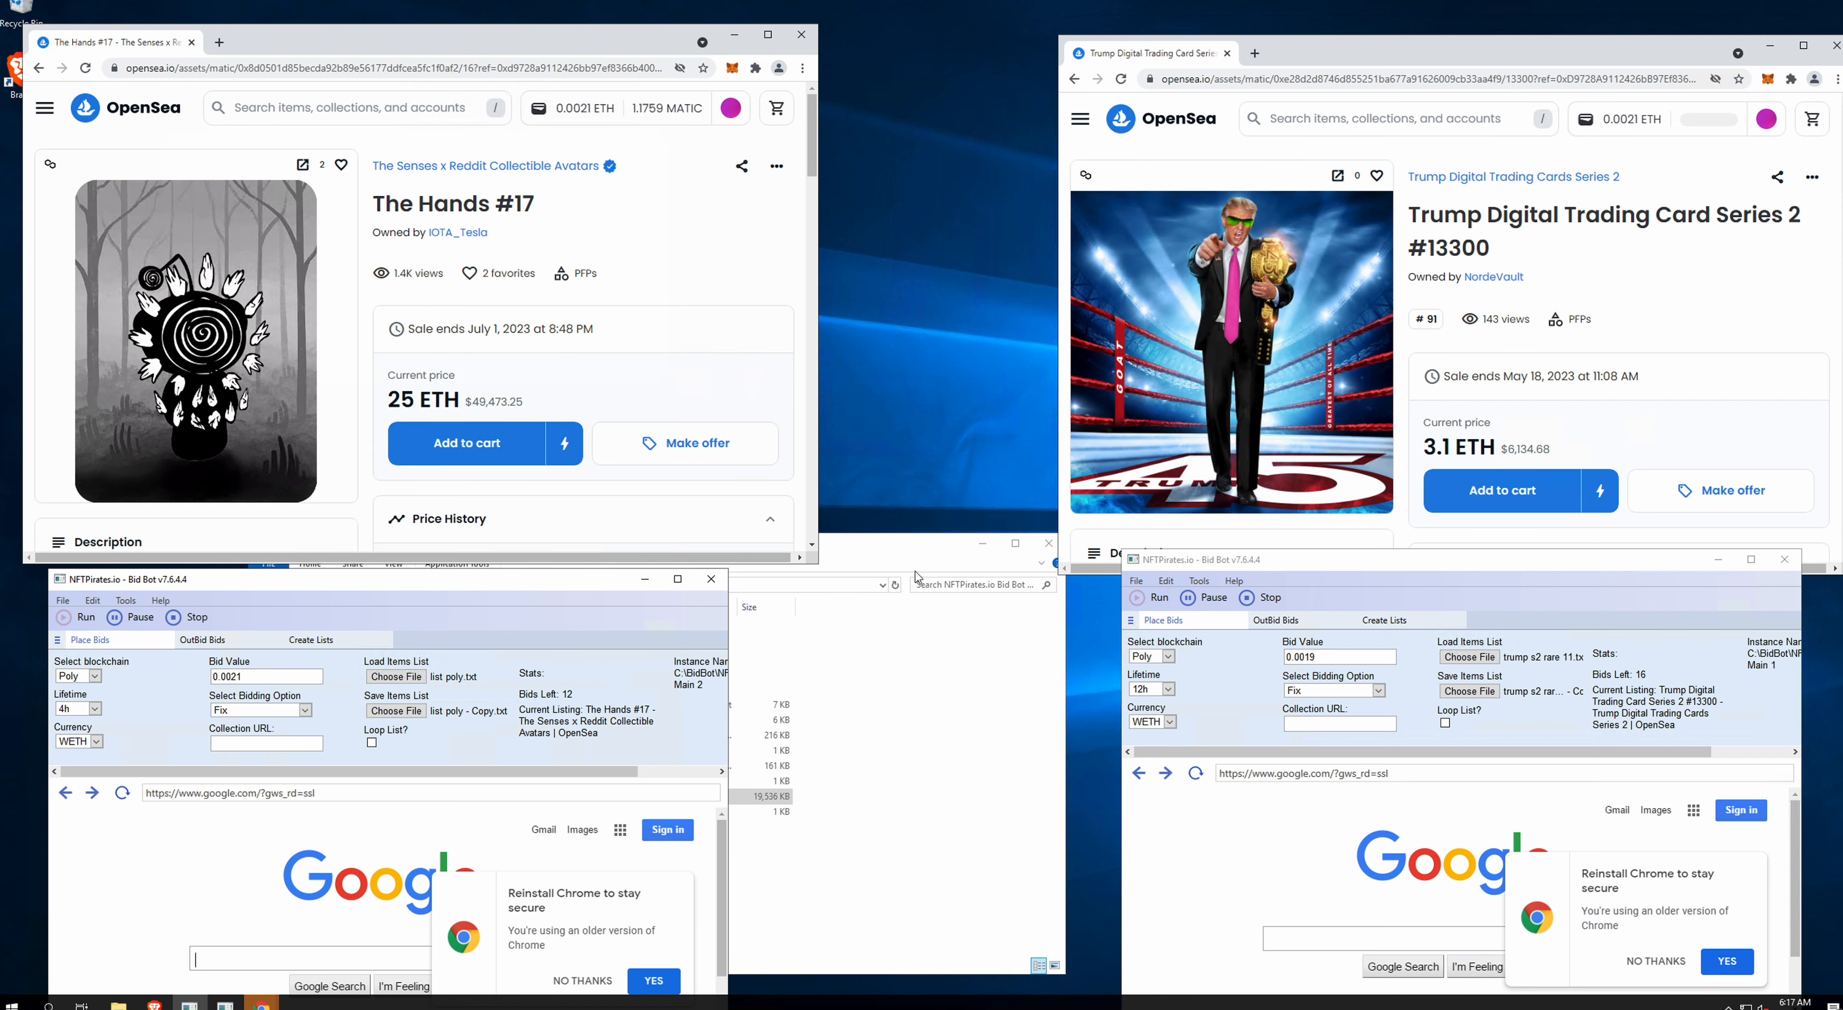
click(686, 443)
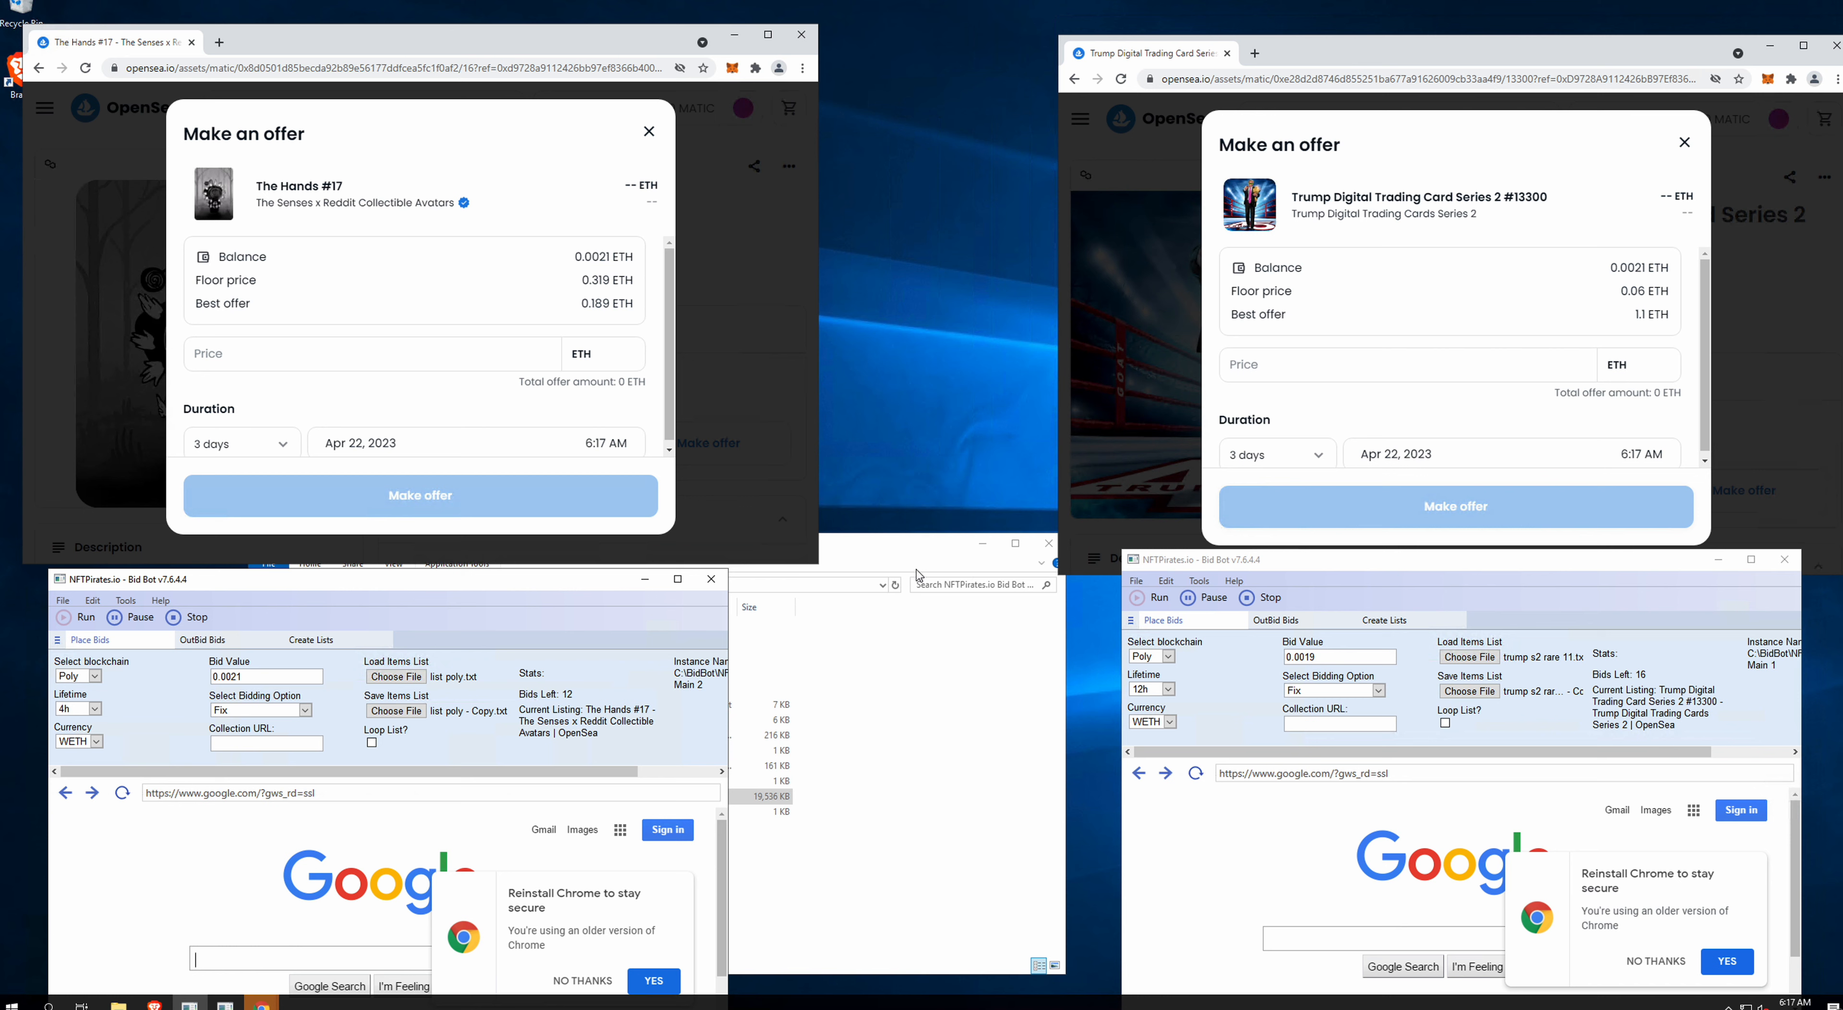